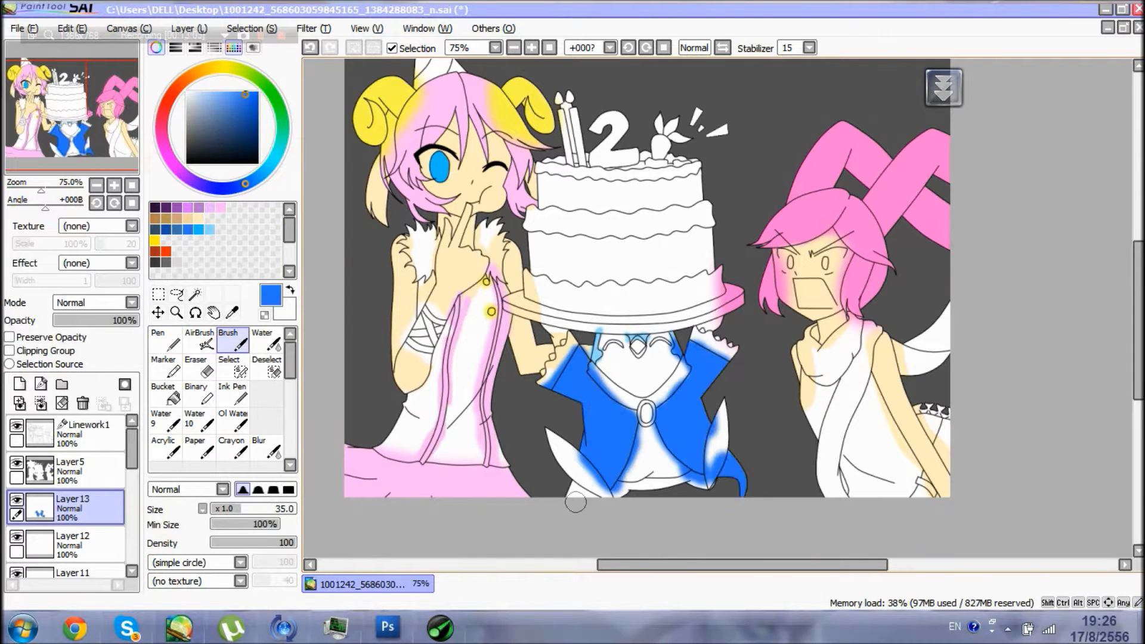
Fill flat skin, hair and clothing colours beneath Linework1, including the pink coat with blue trim
click(531, 47)
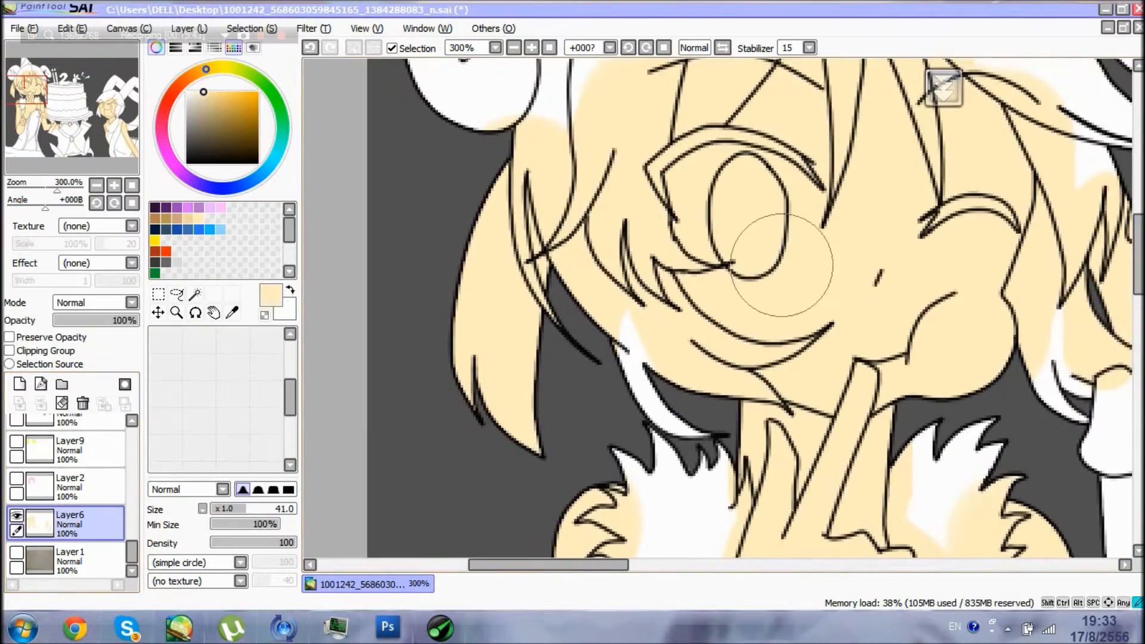
click(251, 28)
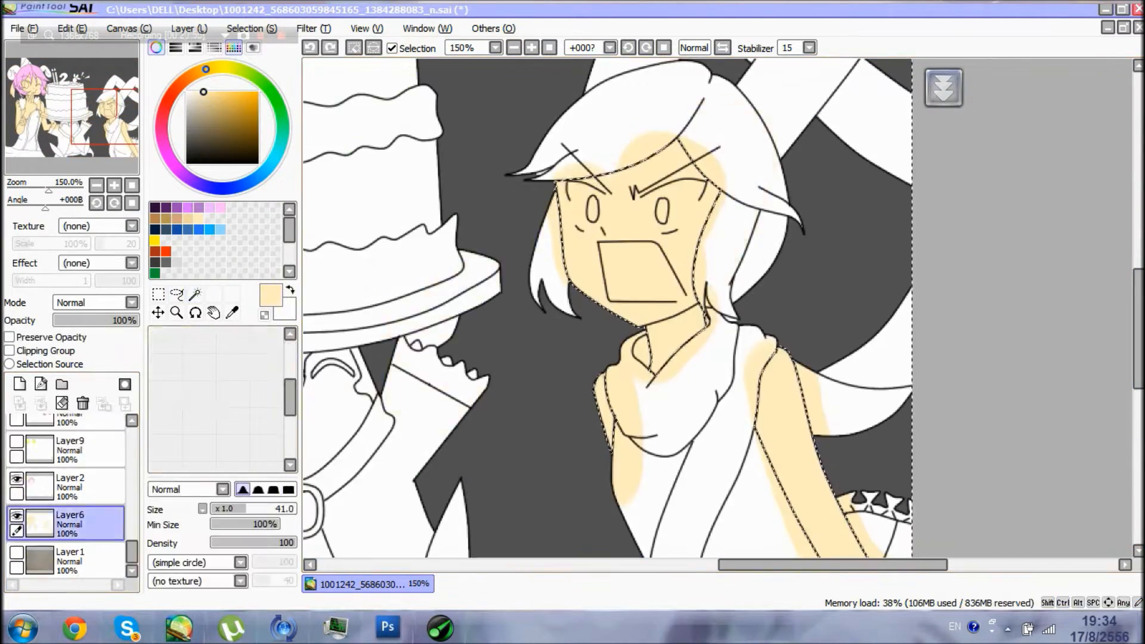
click(195, 293)
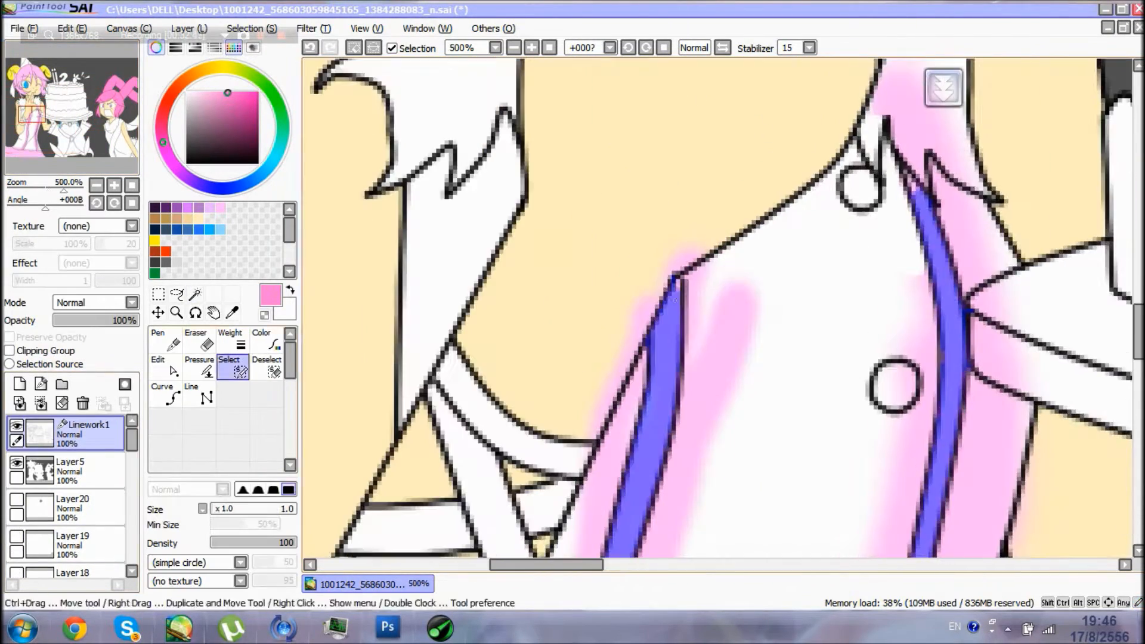
Colour the boy's dark blue accents, the carrot, leaves and sparkles, then airbrush cheek blush
click(514, 48)
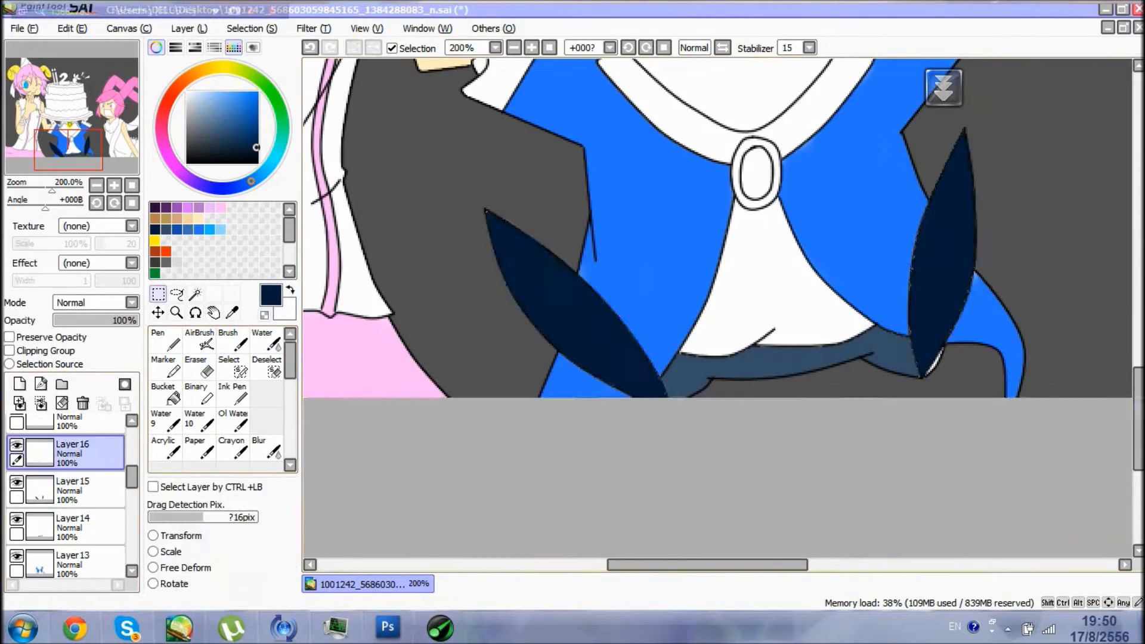
click(195, 344)
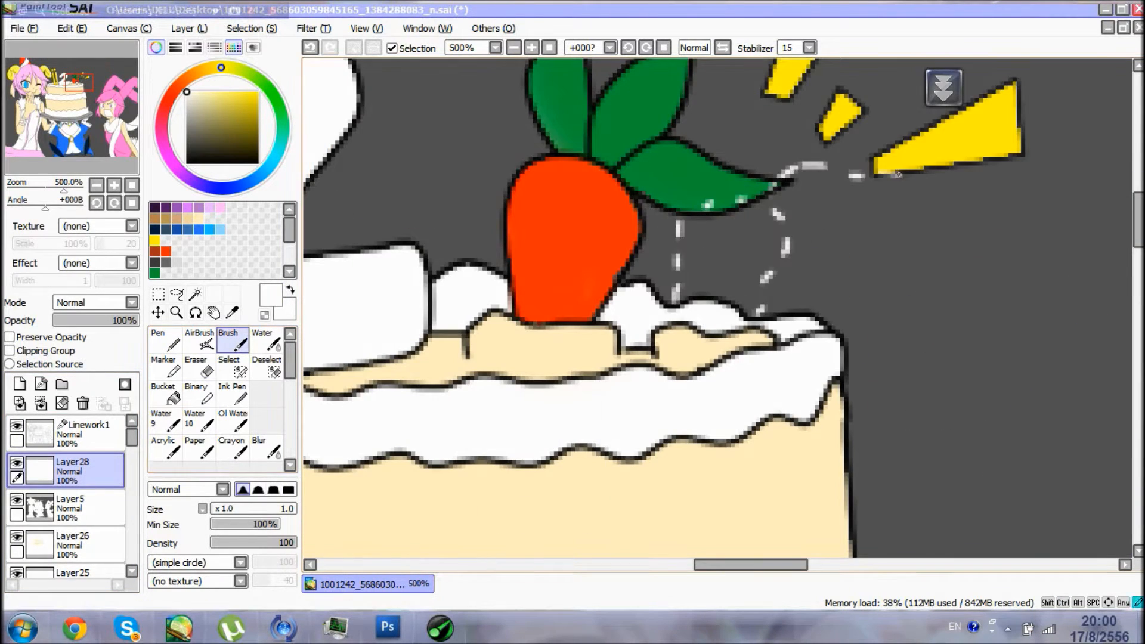
click(514, 48)
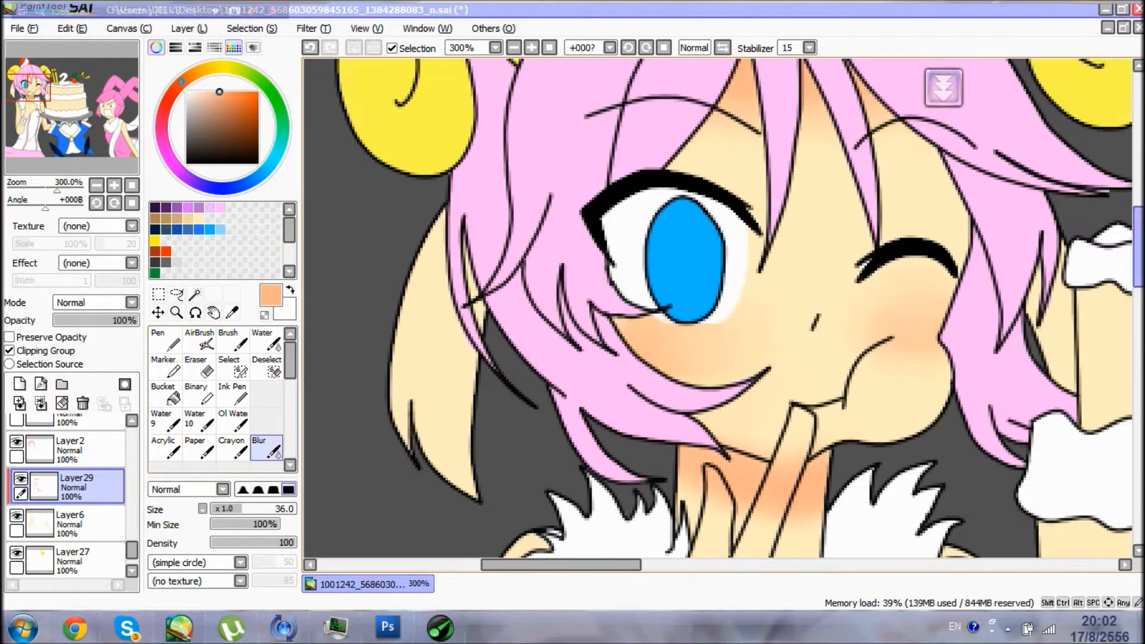
Paint peach shadows on faces, necks and hands on clipped Layer29, softened with Blur
click(195, 347)
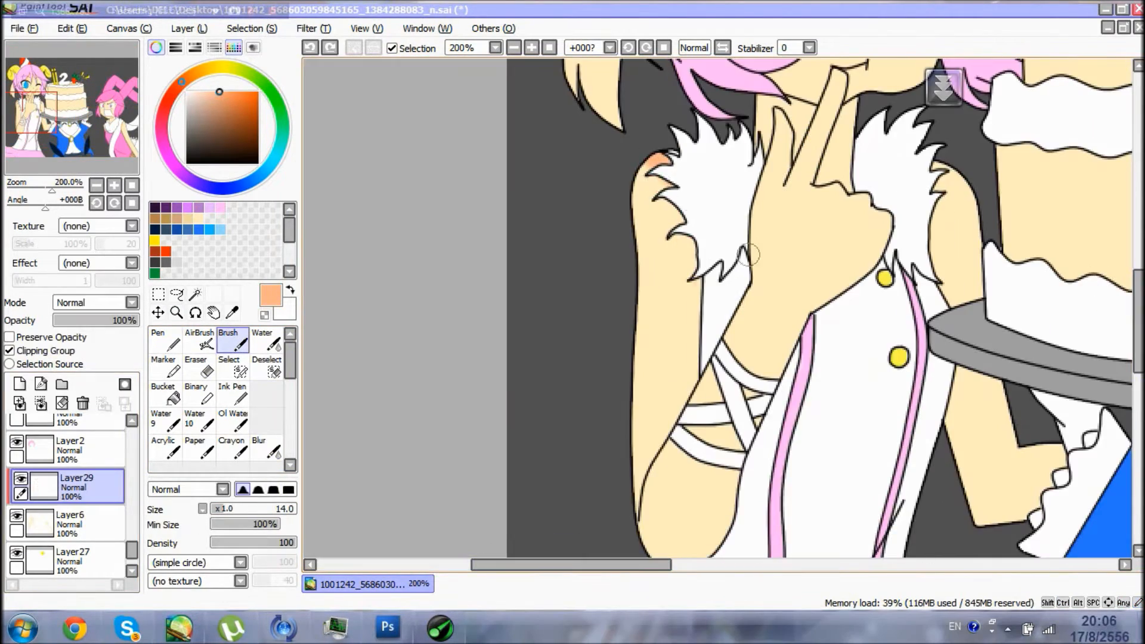
click(514, 46)
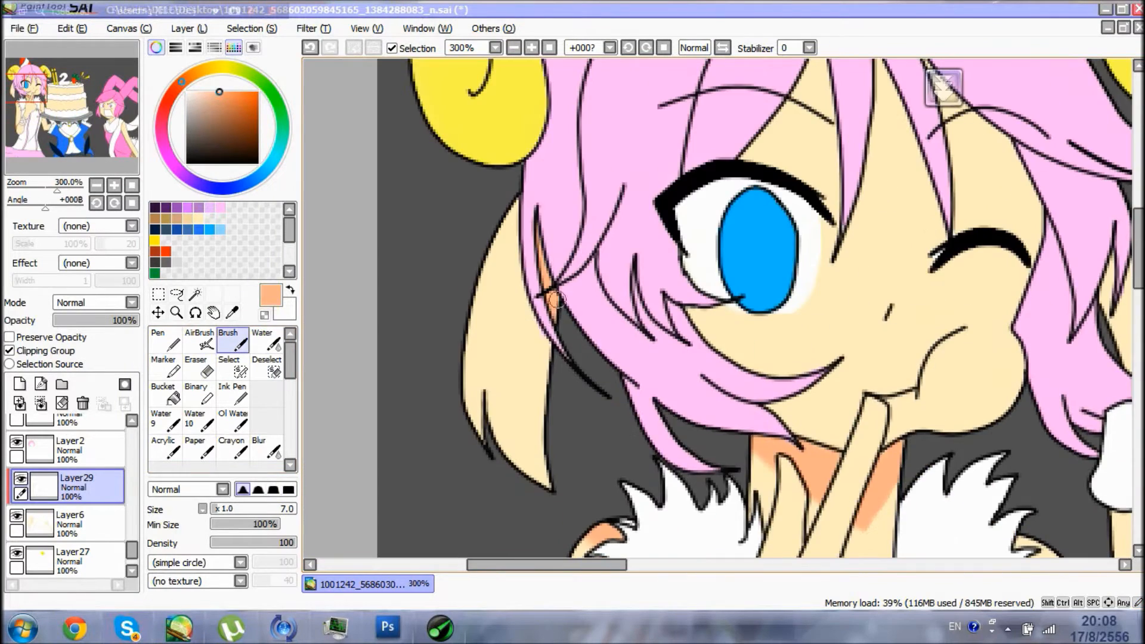
click(531, 48)
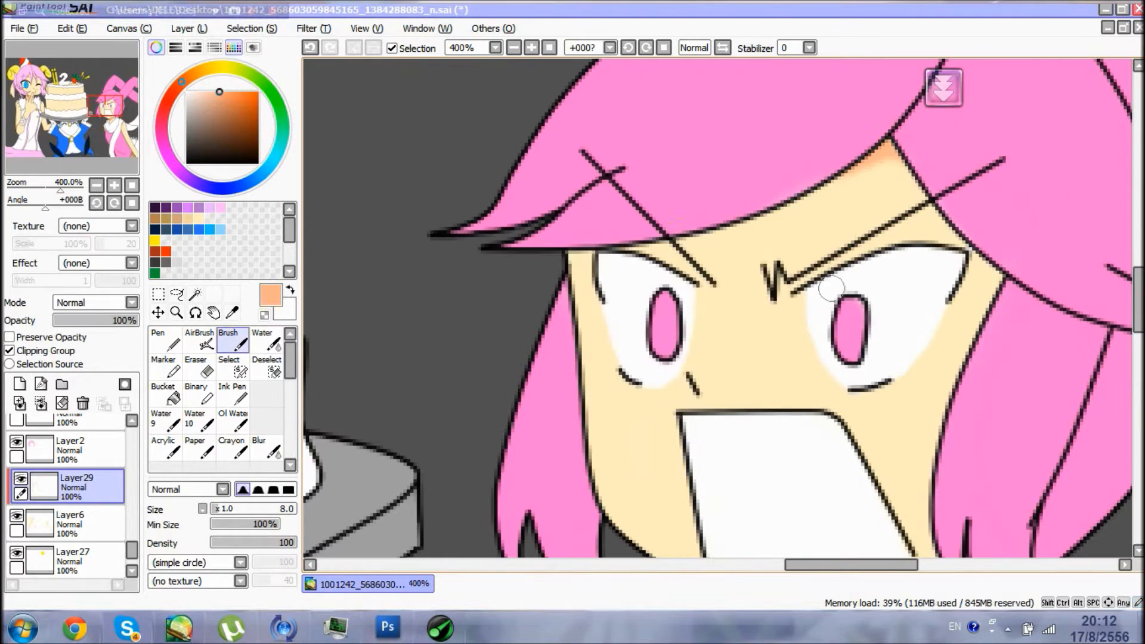
click(514, 48)
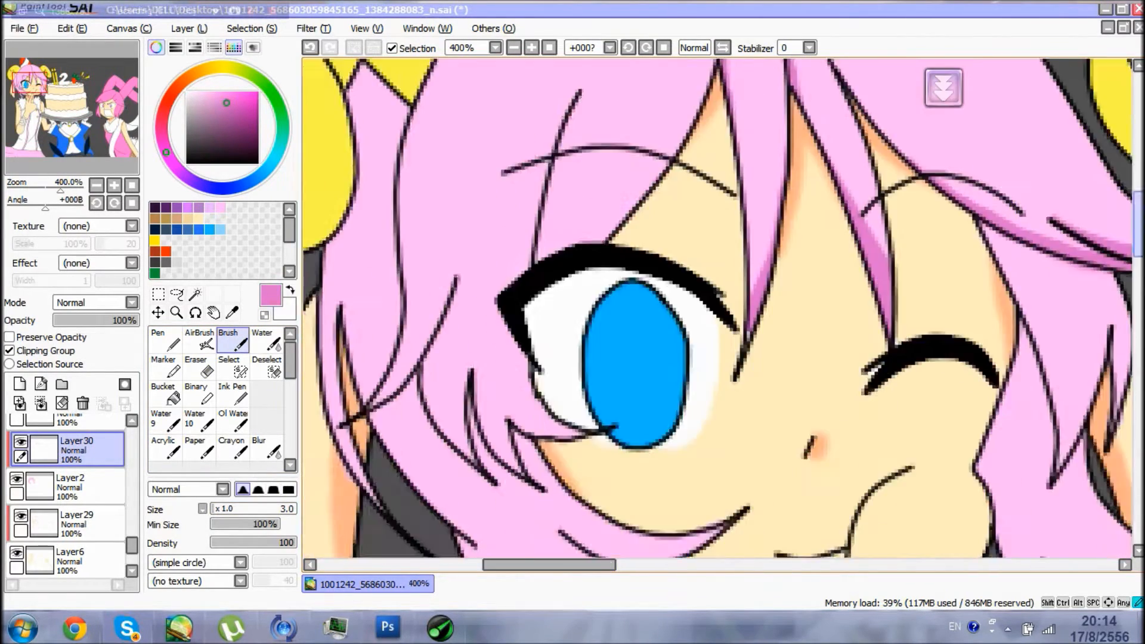
Paint dark purple strand shadows on the winking girl's hair using clipped Layer30 and Layer31
click(531, 47)
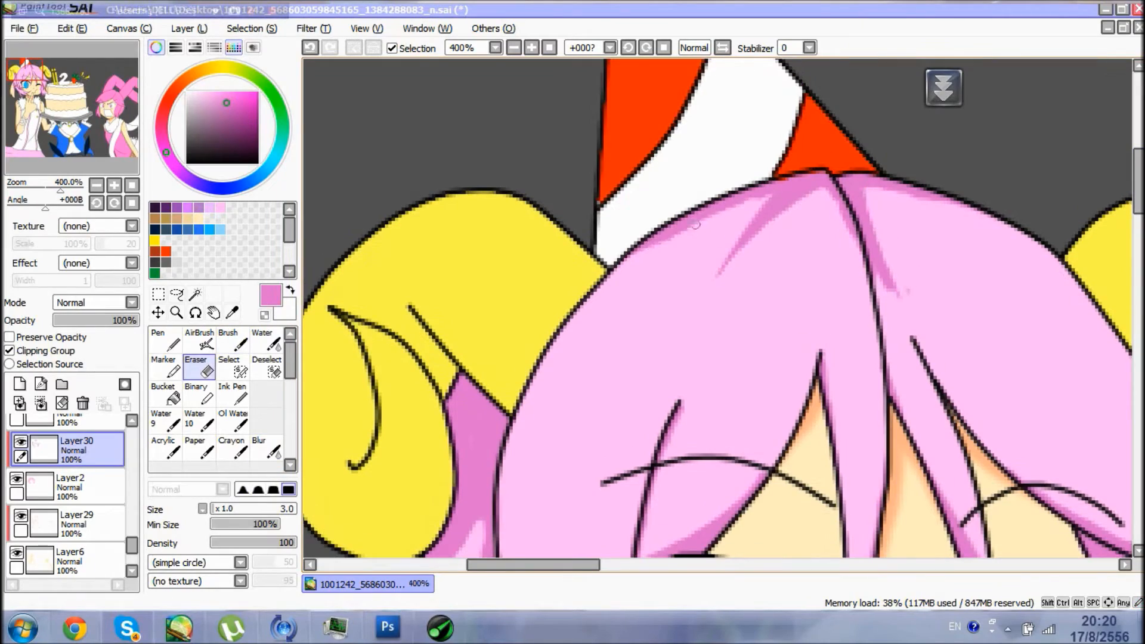
click(531, 48)
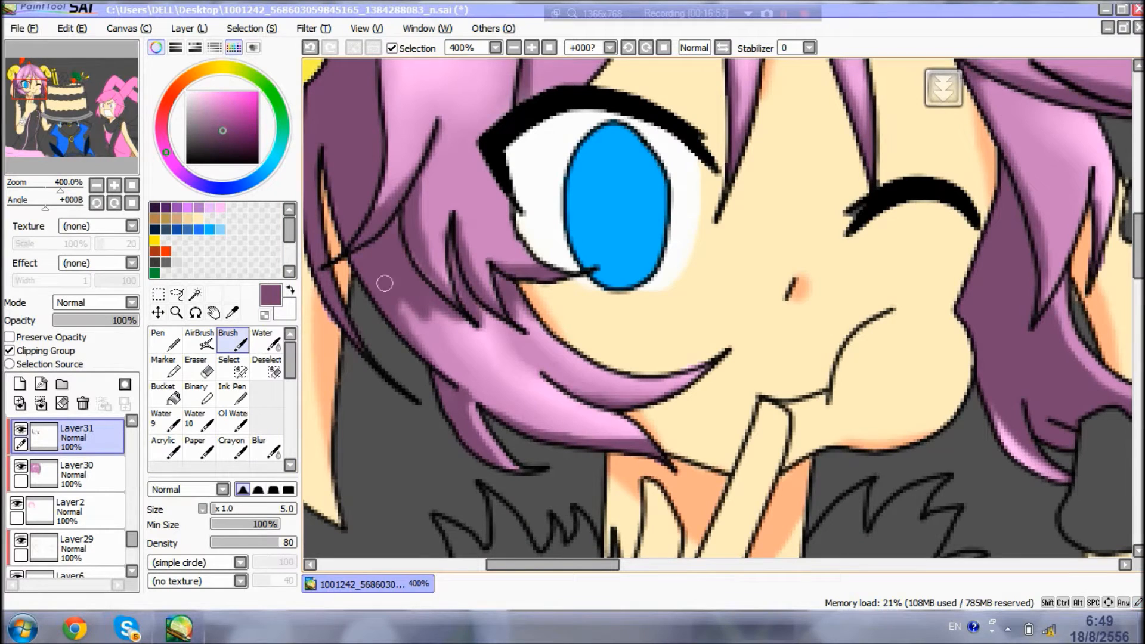
Give the bunny girl glossy pink hair shading and a pink mouth interior with Brush and Blur
click(514, 46)
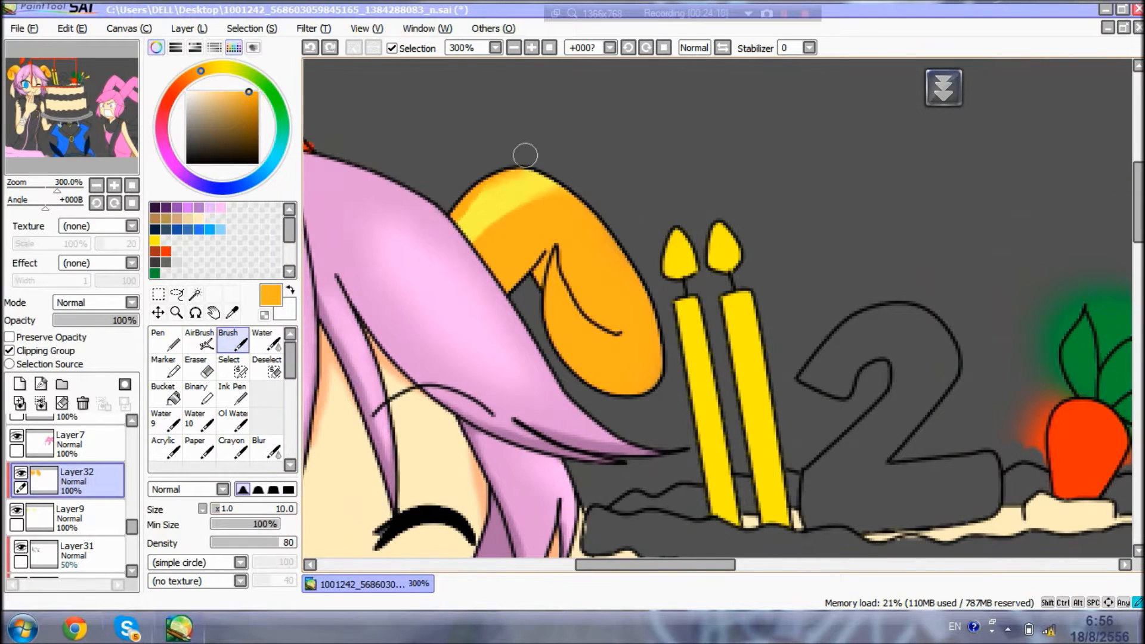
click(69, 443)
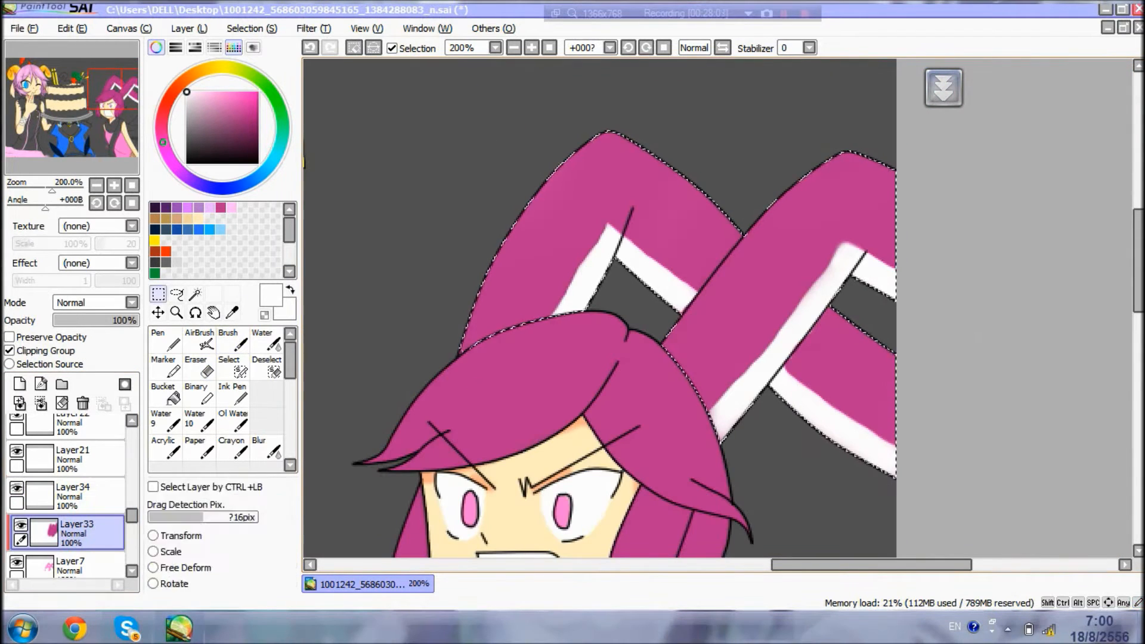
click(196, 344)
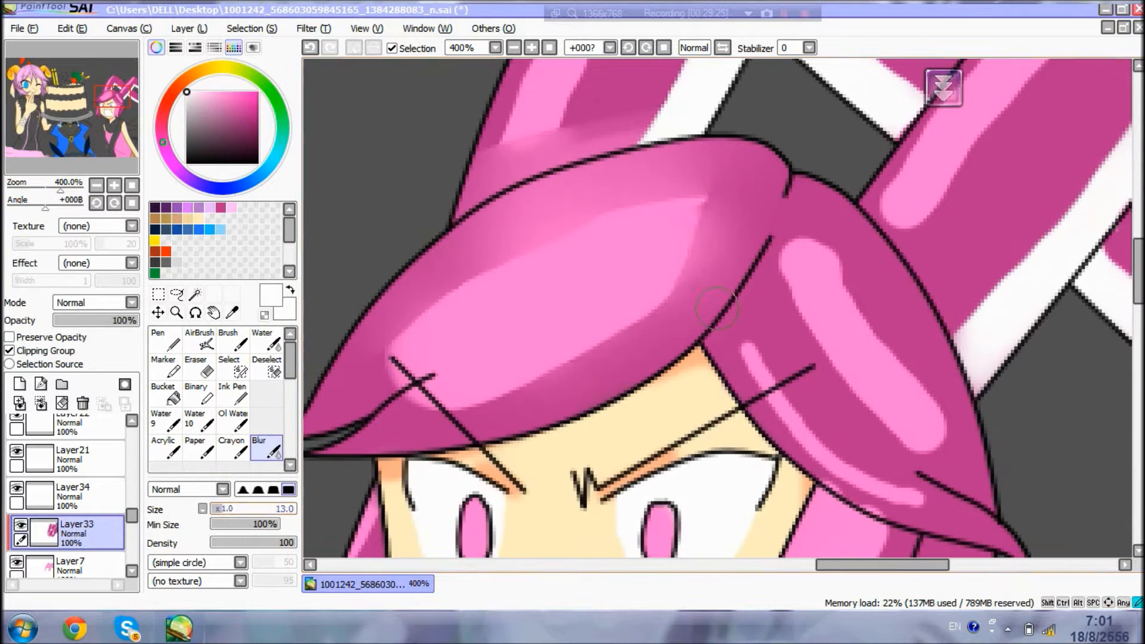
drag(716, 310, 986, 485)
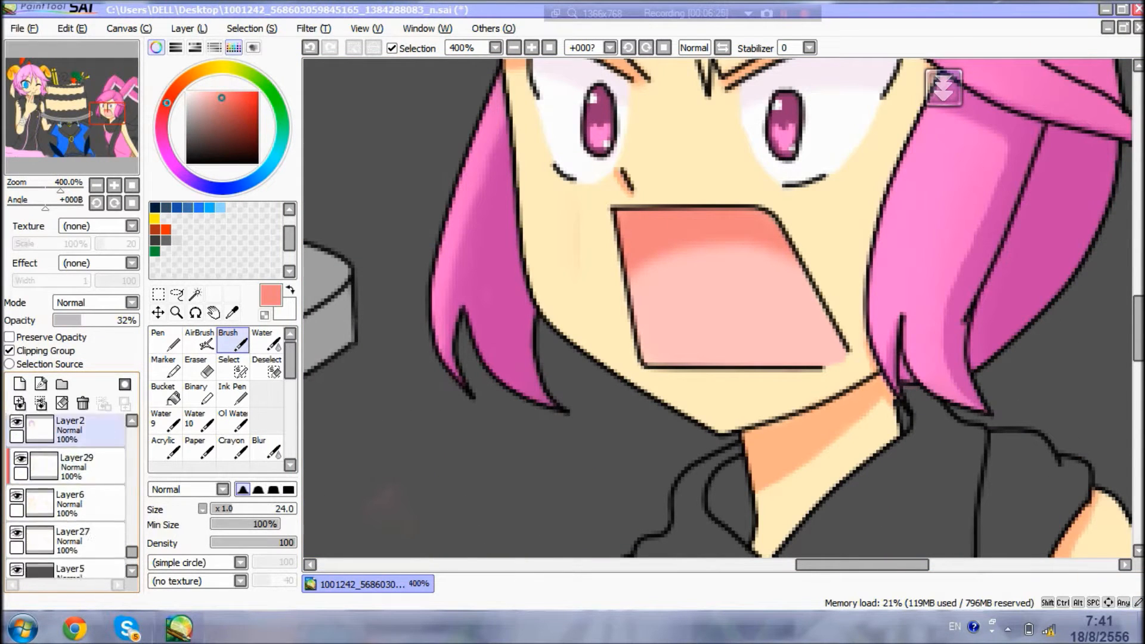
Paint darker magenta shadows on the bunny girl's dress beneath her dark jacket on a clipped layer
click(195, 347)
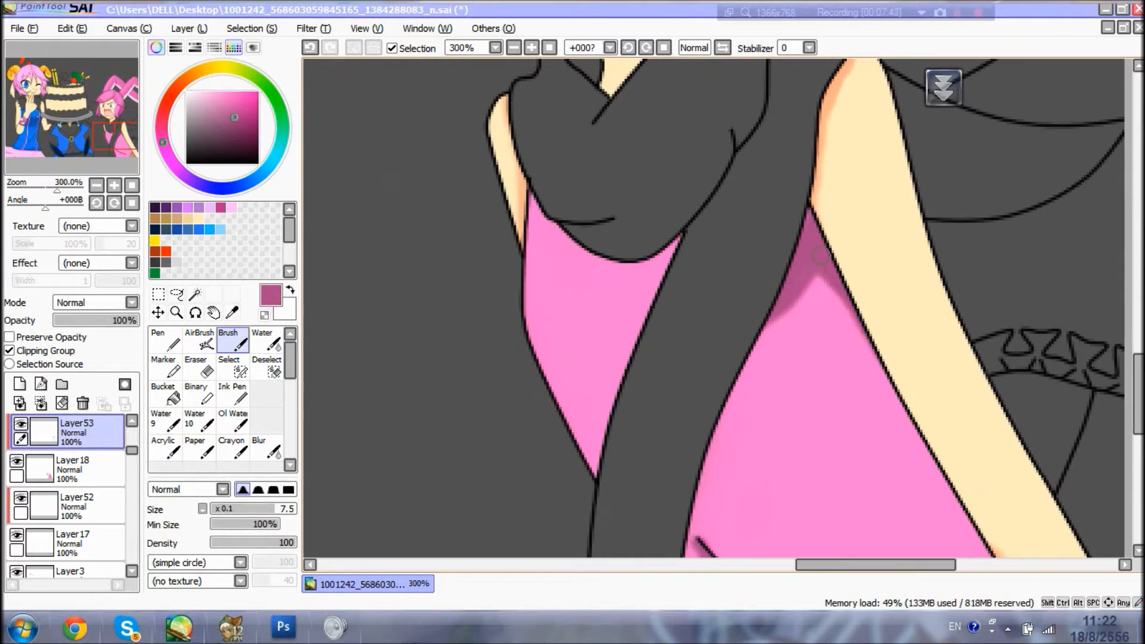
Shade the cake's carrot with a soft orange gradient and add glossy highlights to its leaves
click(195, 345)
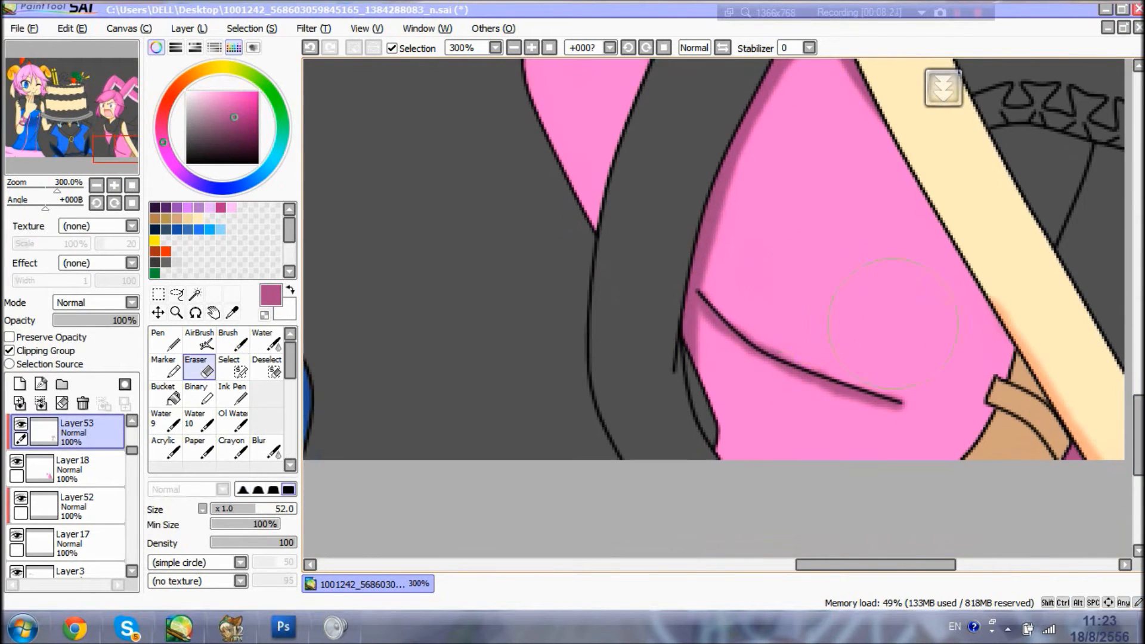
click(531, 48)
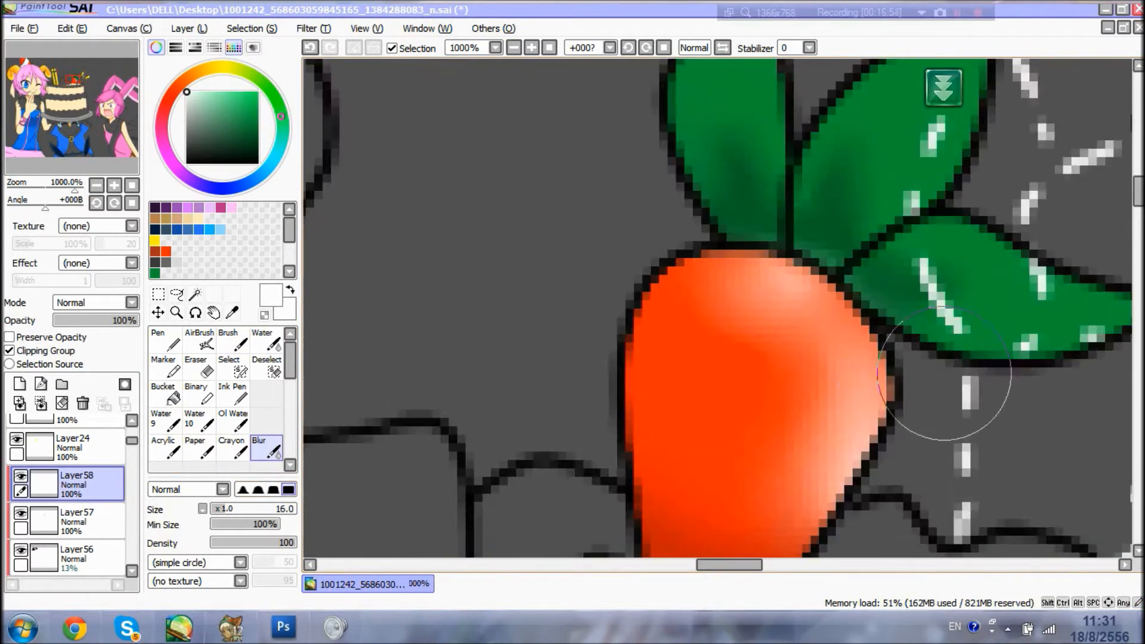
Paint soft grey shadows on the bunny girl's white scarf and the cake plate, blended smooth
click(22, 28)
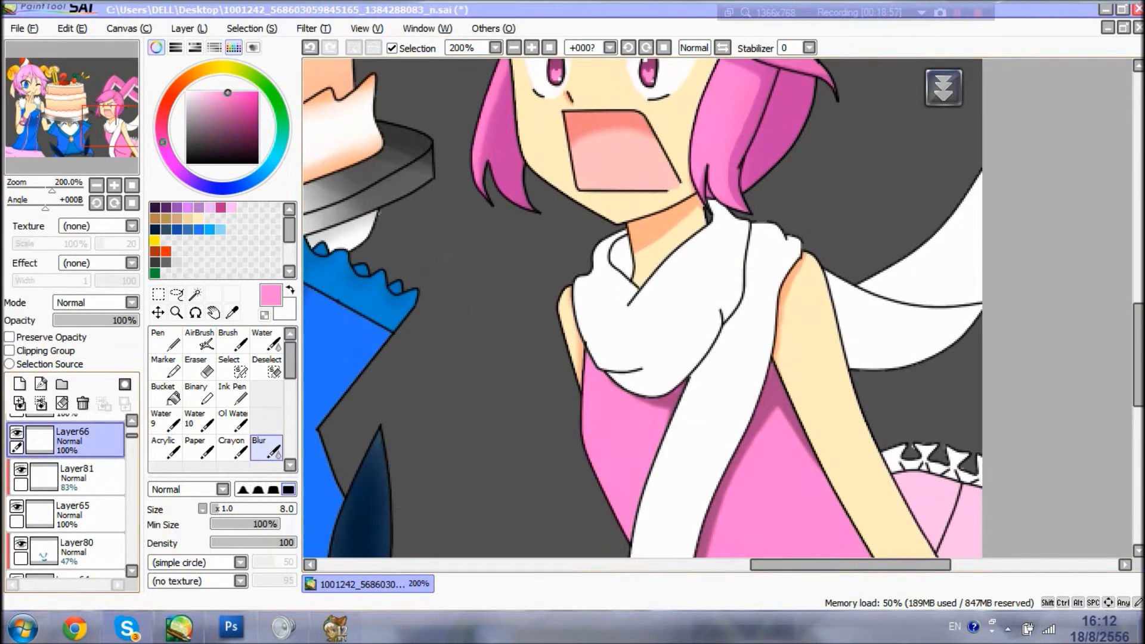
Paint large pastel pink circles on a new background layer and view the canvas at 50%
click(531, 47)
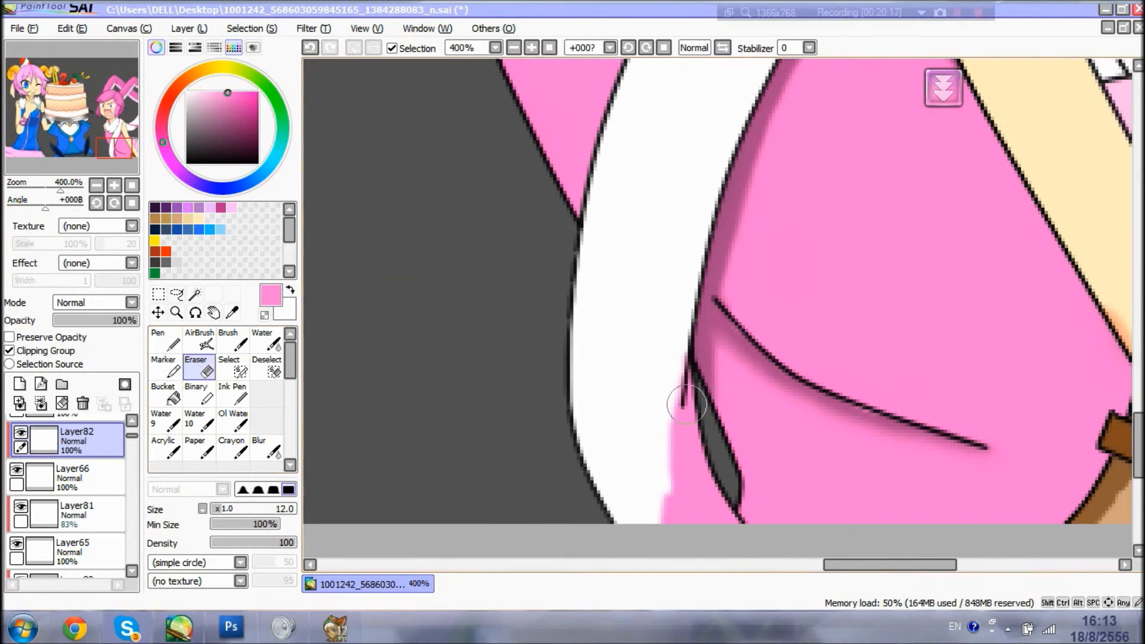
click(513, 48)
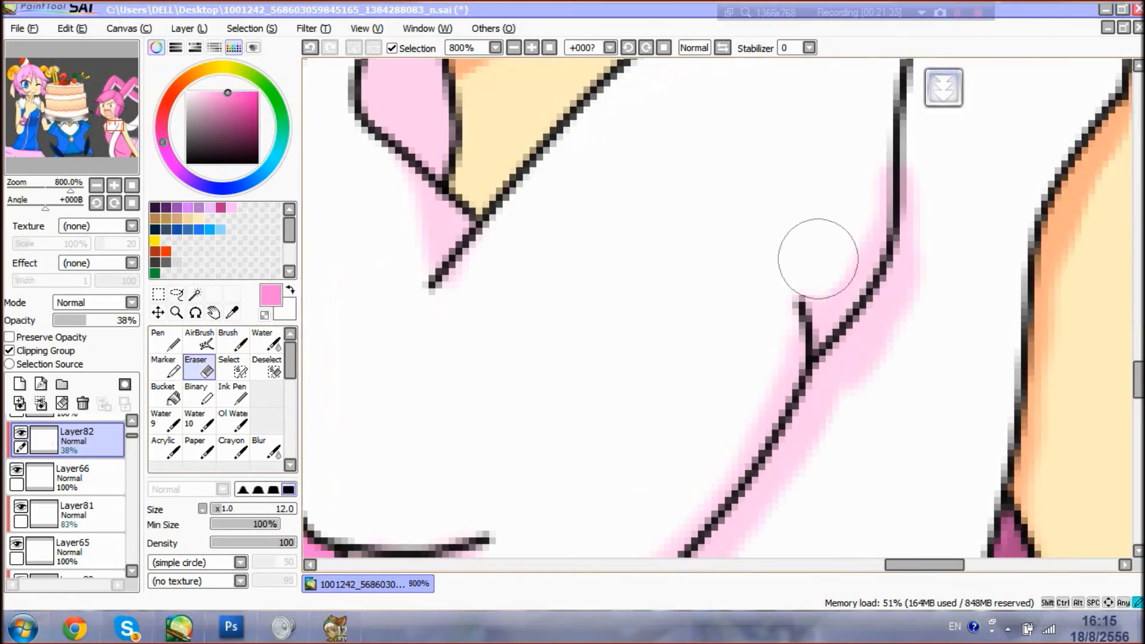
click(514, 47)
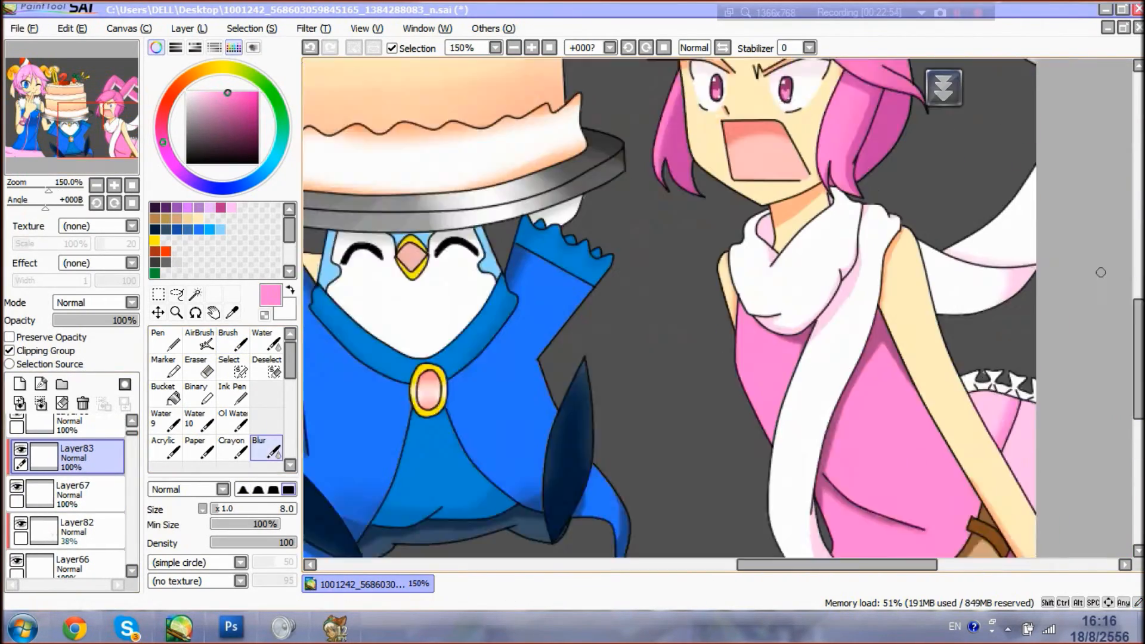
click(514, 48)
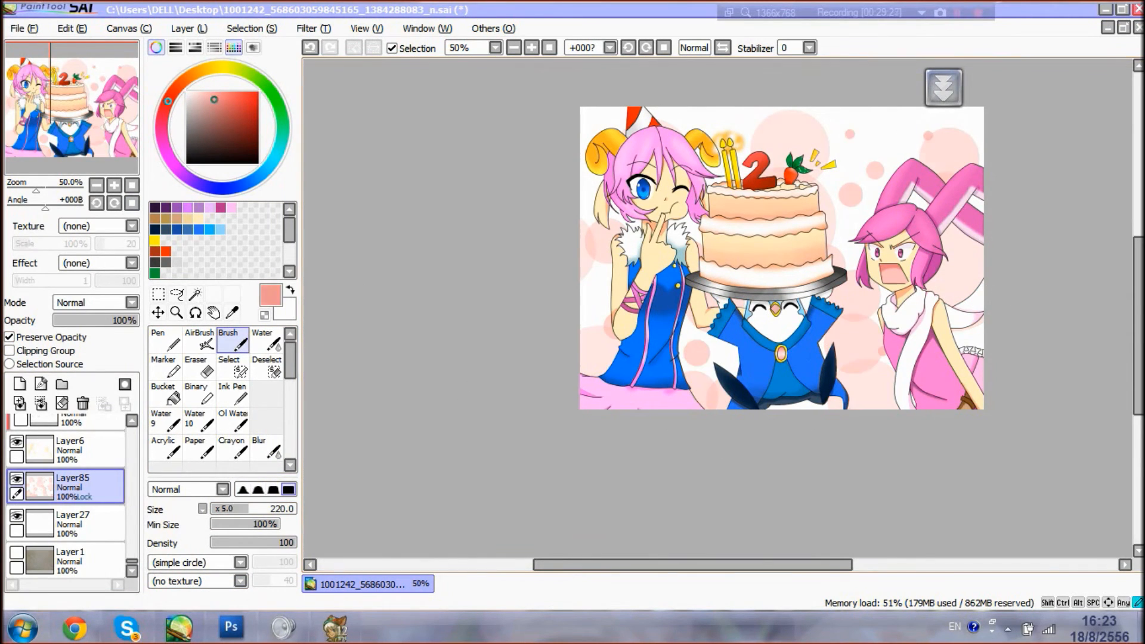
Tint the linework using Preserve Opacity, export, then add '2nd Anniversary' and '12 Tails Online' text
click(19, 383)
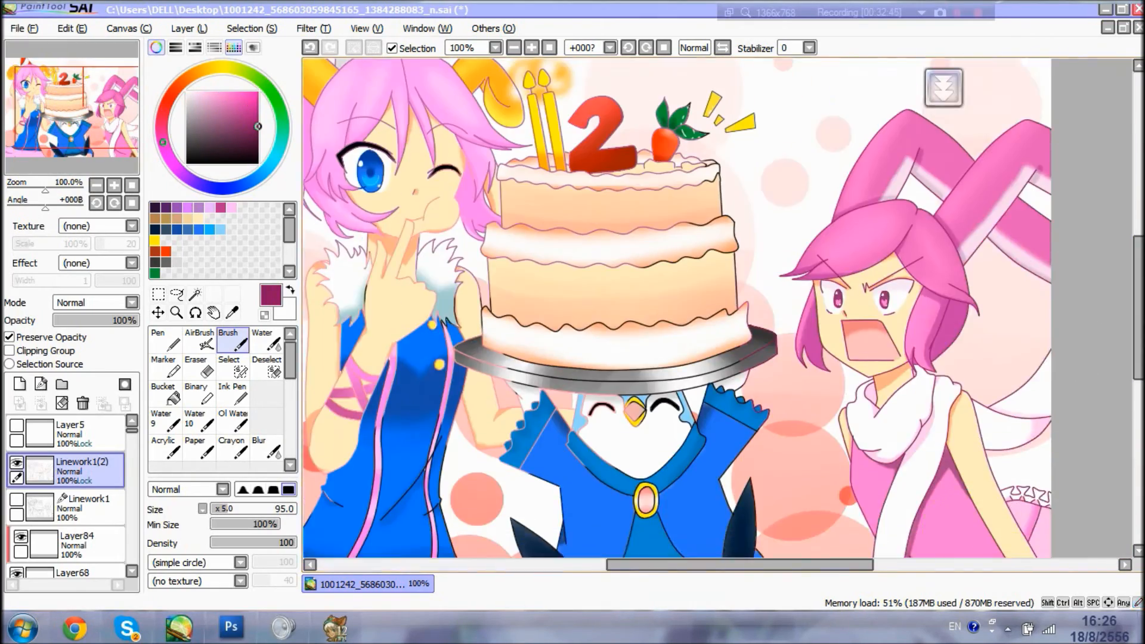
click(531, 48)
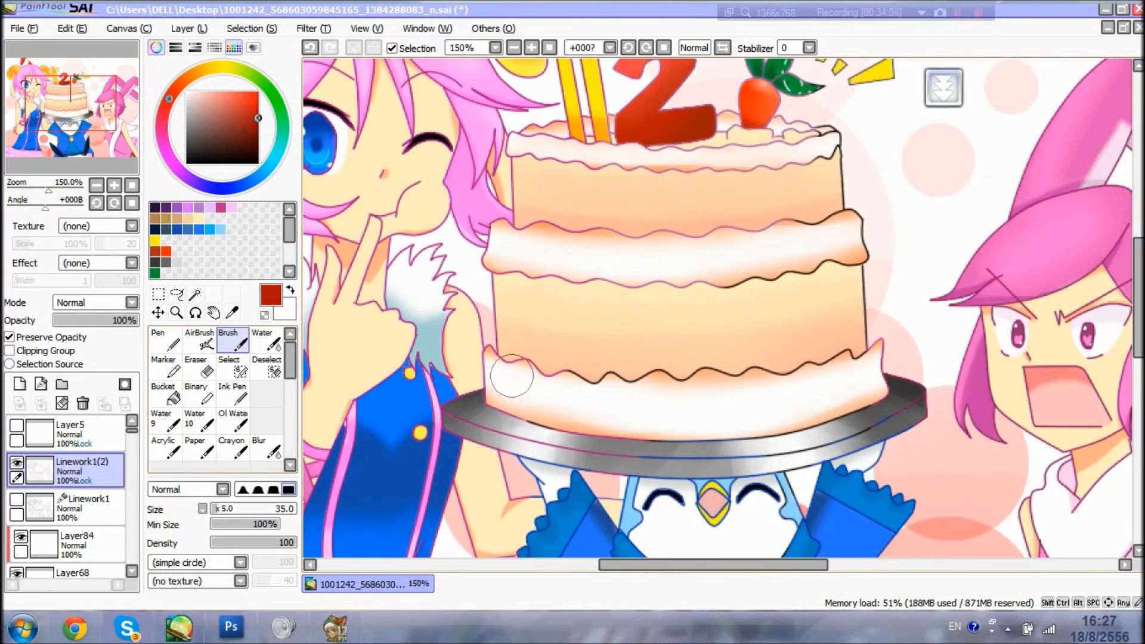
click(515, 48)
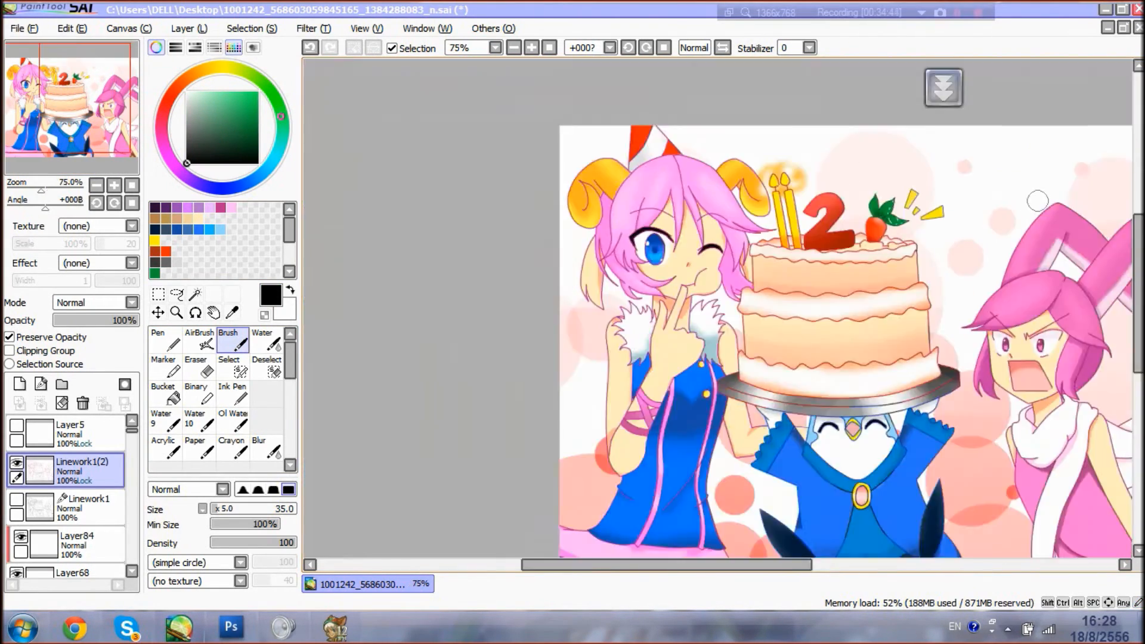
click(514, 48)
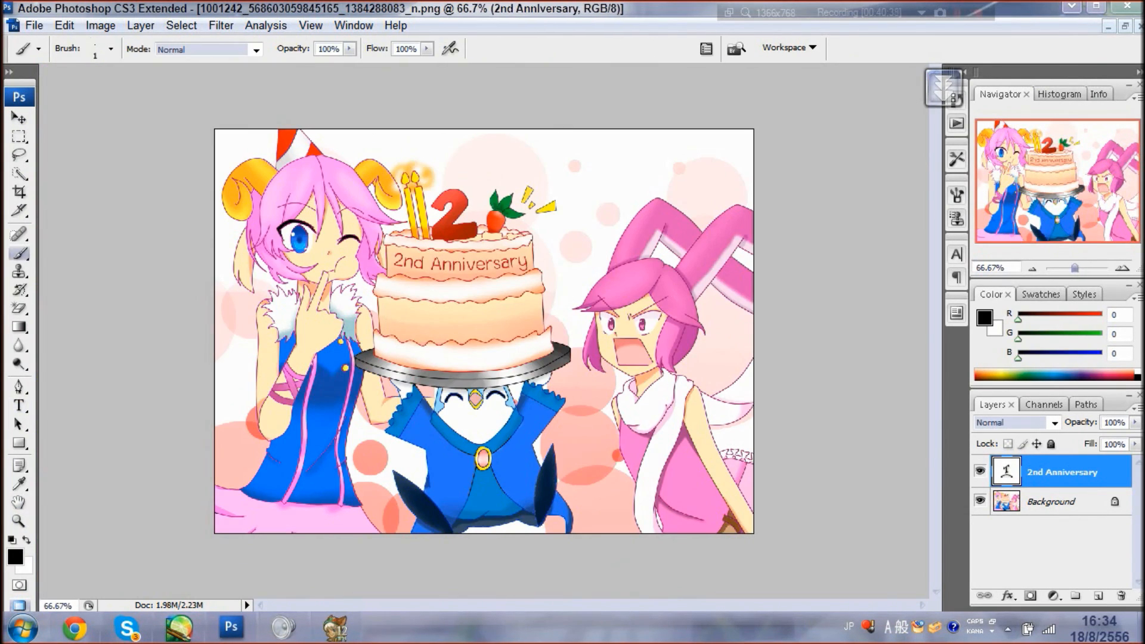
text(12 Tails Online)
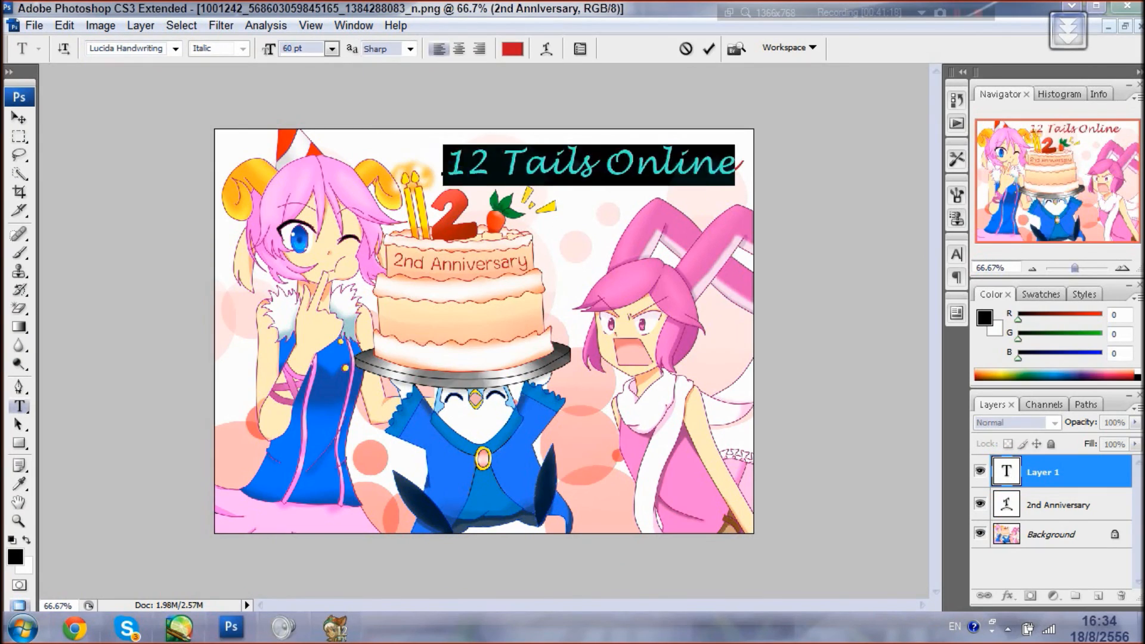